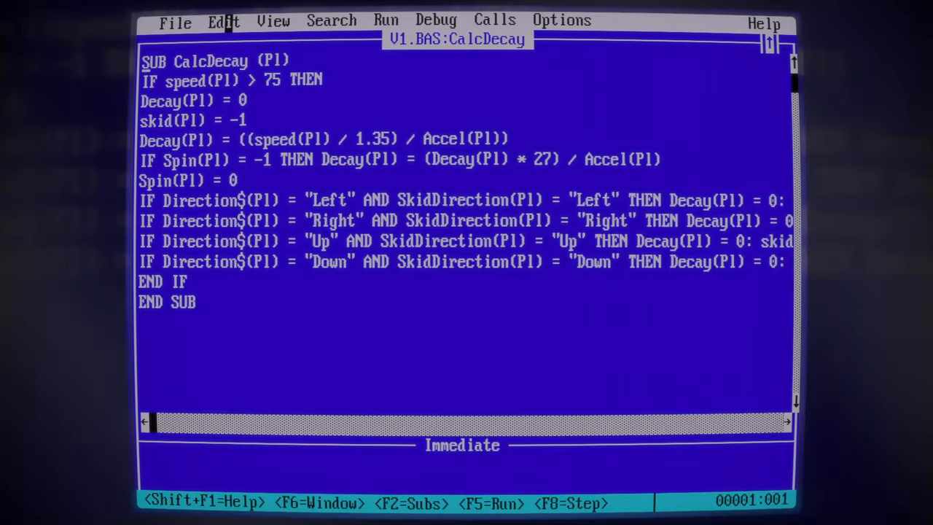
Show V5.BAS's DoPhysics SUB, scrolled to the boundary checks near END SUB
key(down)
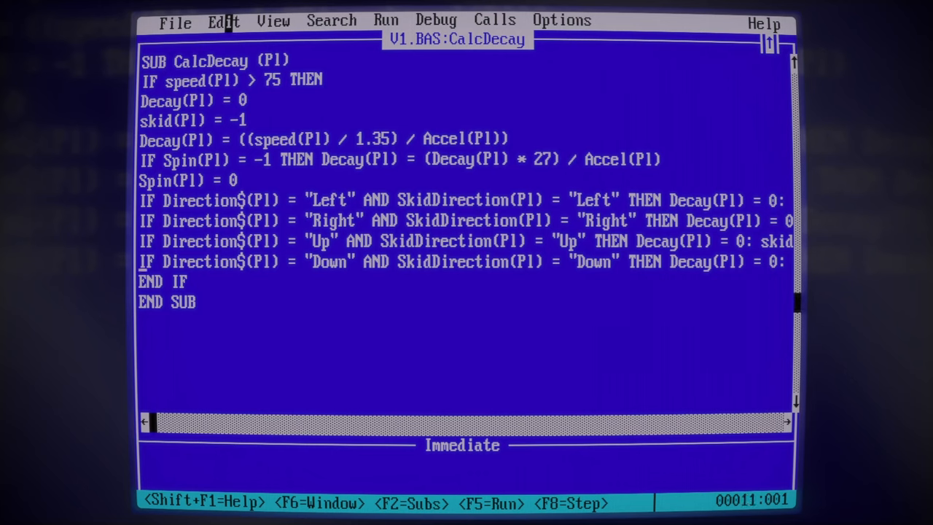
key(F5)
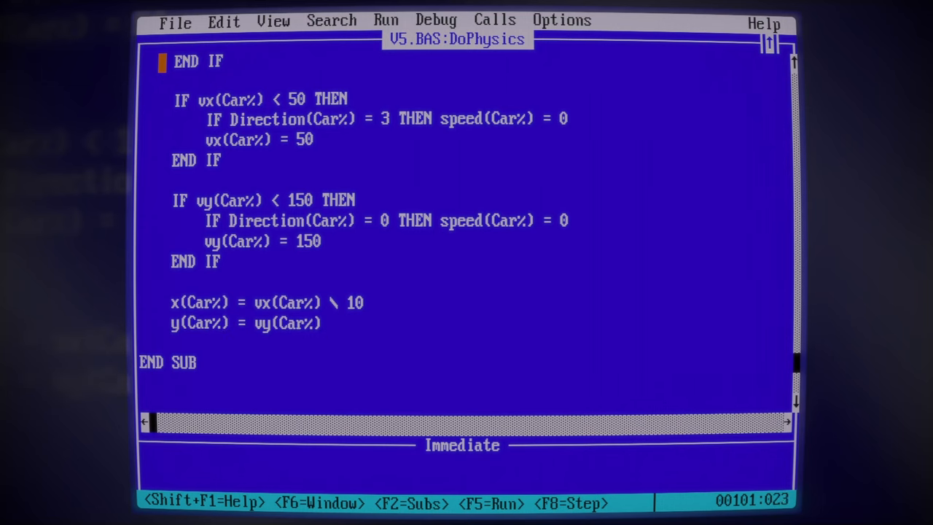
Add DecayFactor% = 2 under IF Surface% = 8 THEN in DoPhysics
key(f5)
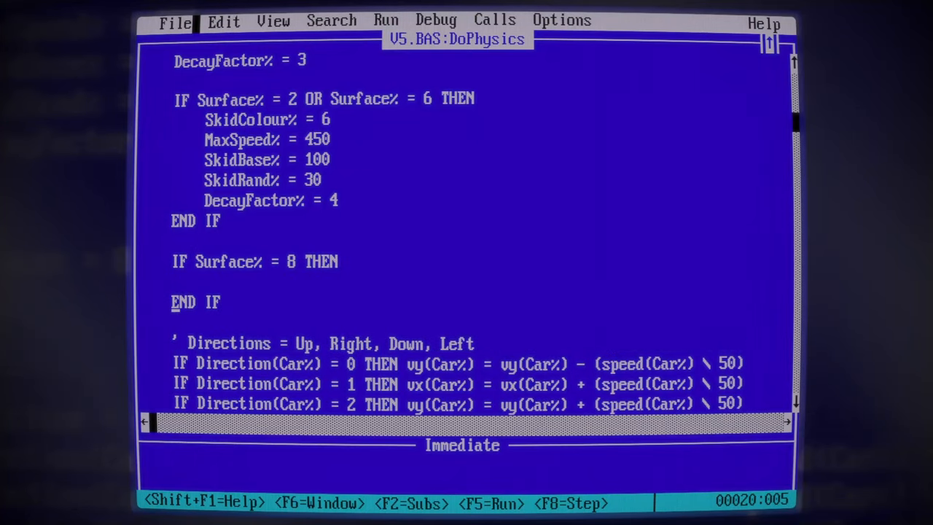
text(DecayFactor% = 2)
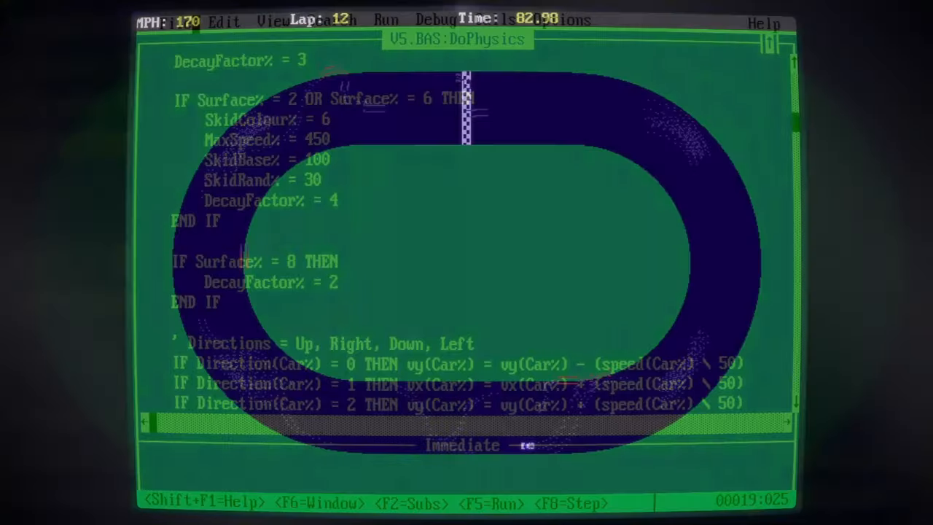
Test-run the game, then return to the TimeTrial SUB's key handling and checkpoint tests
key(F5)
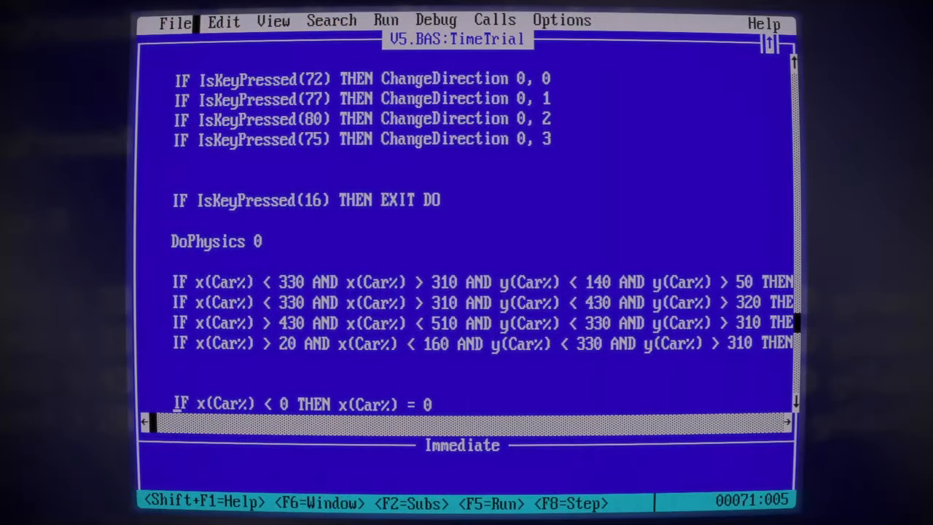
Type the checkpoint test IF x(Car%) > 220 AND x(Car%) < 250 AND y(Car%) > ... in TimeTrial
text(IF x(Car%) >)
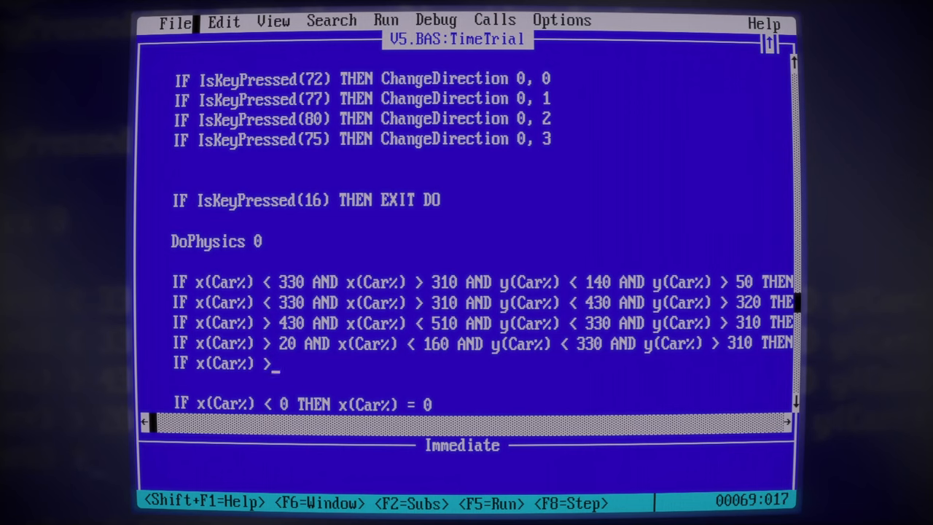
text(220 AND x(Car%) < 250 AND)
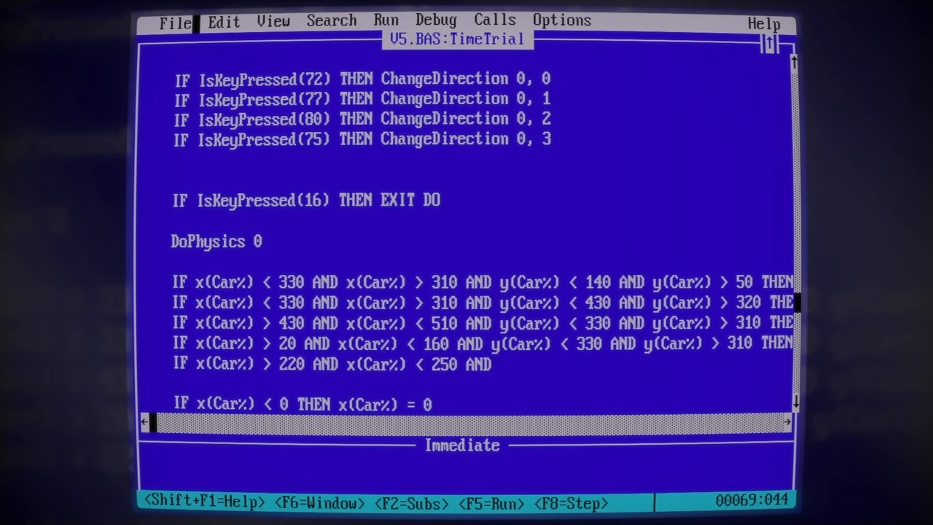
text(y(Car%) >)
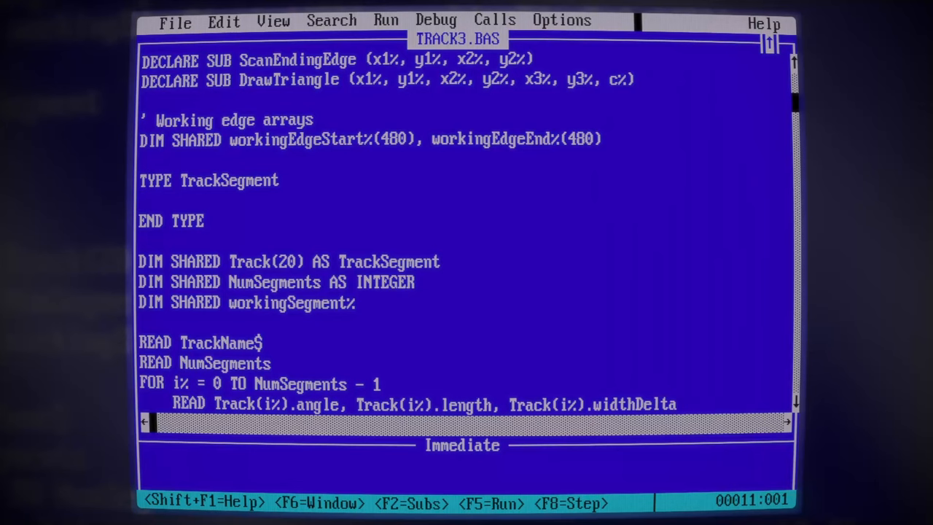
Add length, angle and widthDelta AS INTEGER fields inside TYPE TrackSegment
text(length AS INTEGER)
text(w)
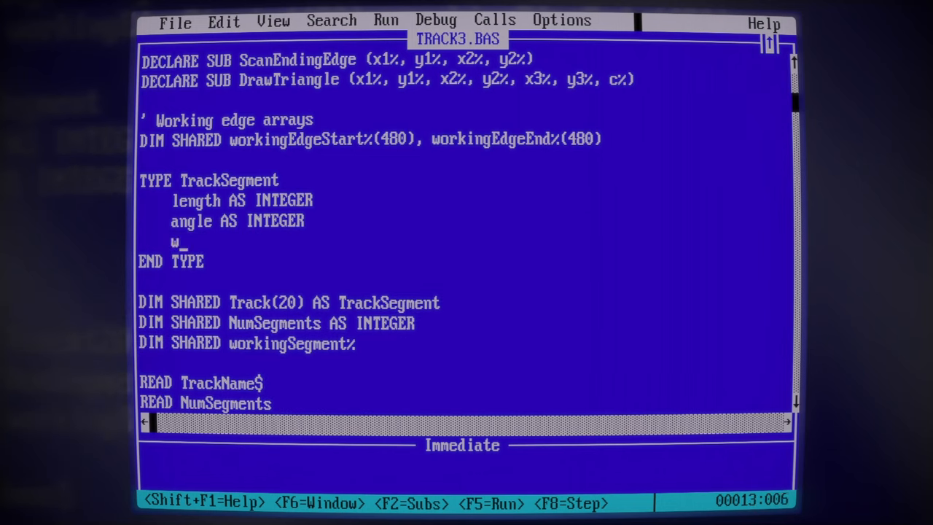
text(idthDelta)
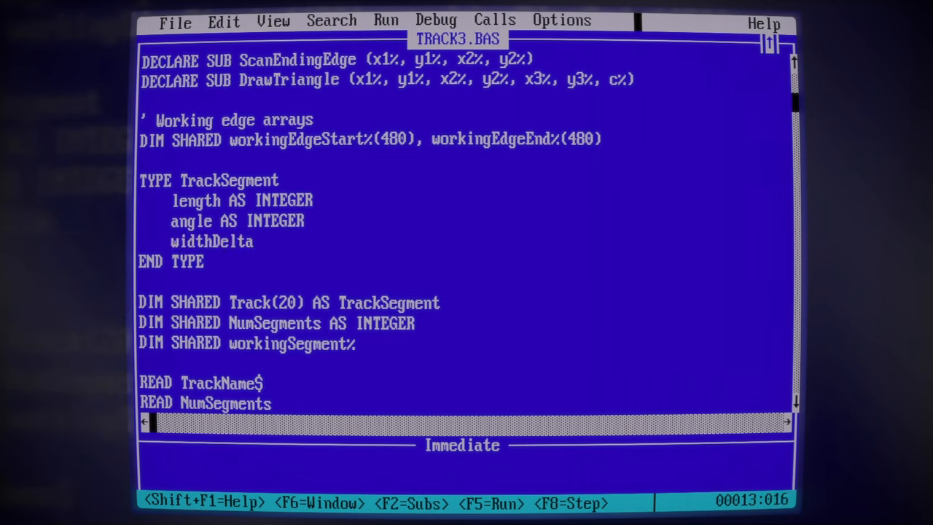
text(AS INTEGER)
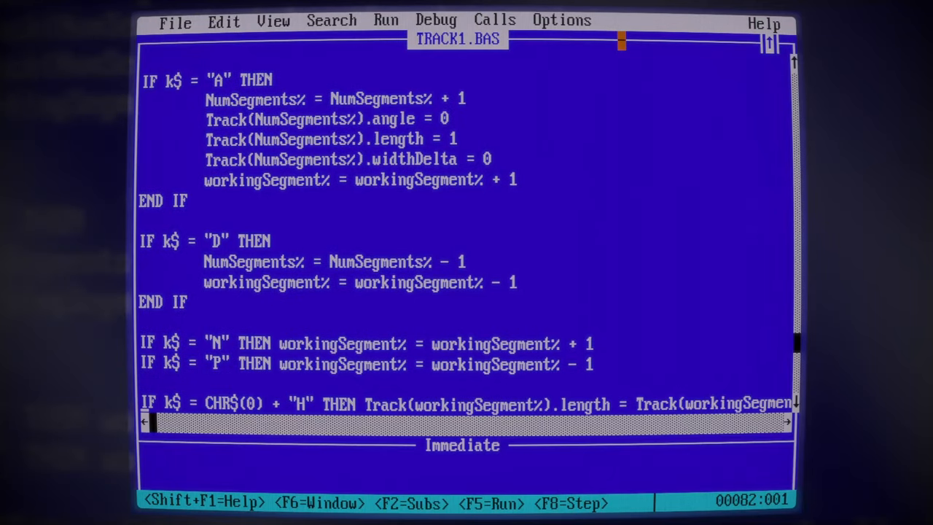
Scroll TRACK3.BAS to the IF k$ = "X" block appending track data to tracks.txt
scroll(down, 3)
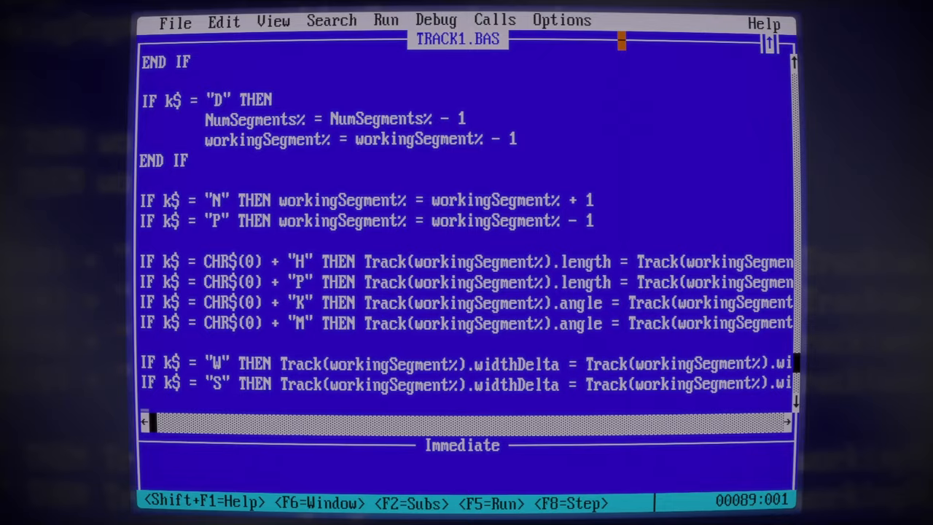
key(f5)
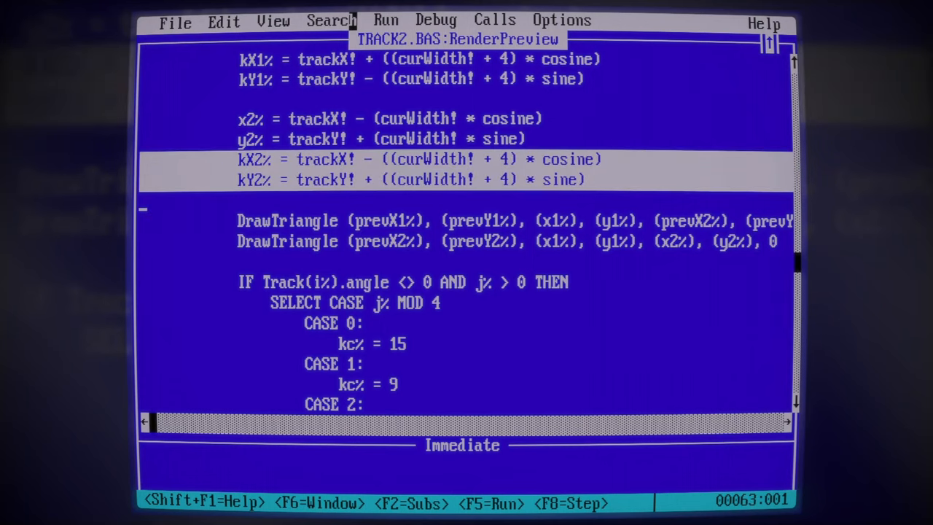
scroll(down, 3)
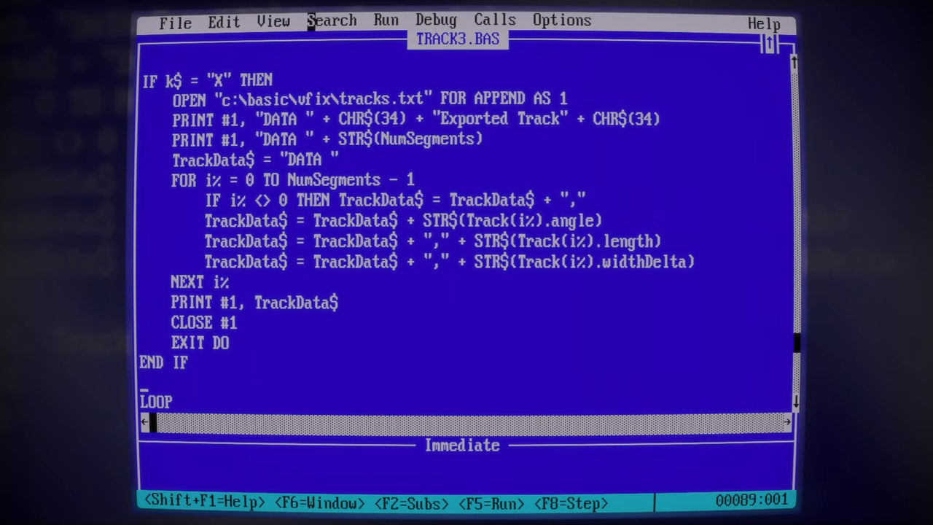
Load V11.BAS and begin typing the first field inside TYPE CarData
key(F5)
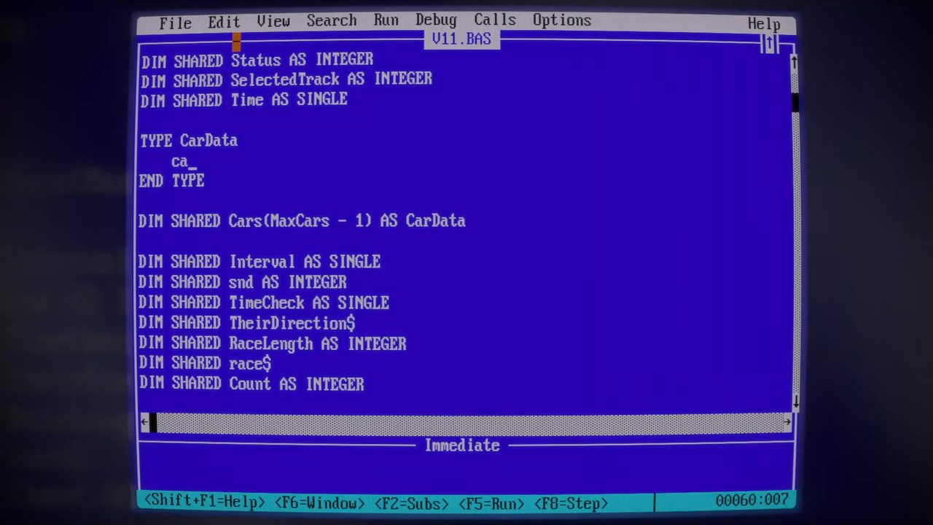
Type car, x, y and direction AS INTEGER fields inside TYPE CarData
text(r as intee)
text(direct)
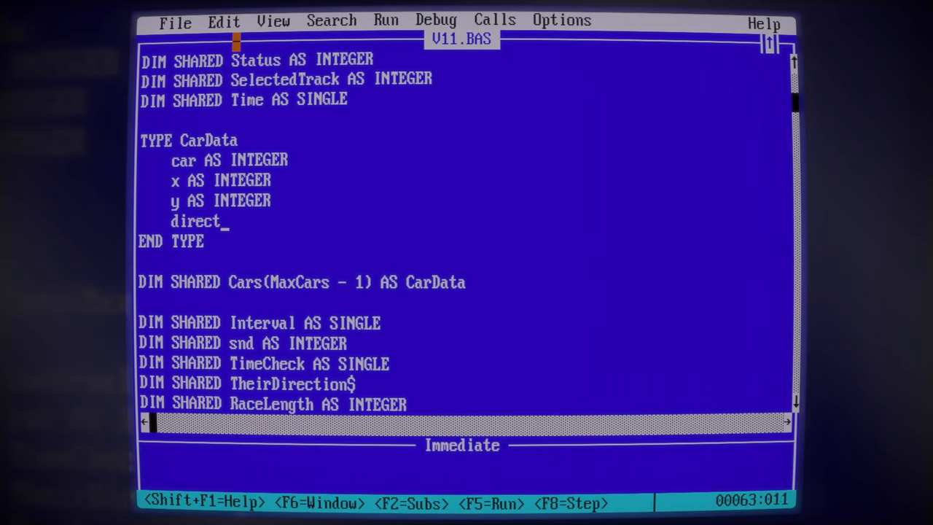
text(ion as integer)
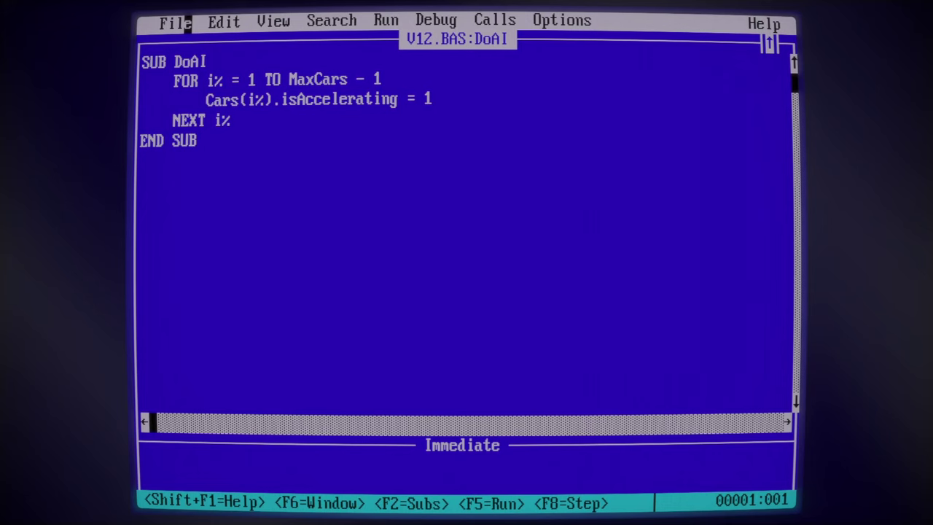
Edit SUB DoAI's FOR loop setting Cars(i%).isAccelerating for each computer car
key(F5)
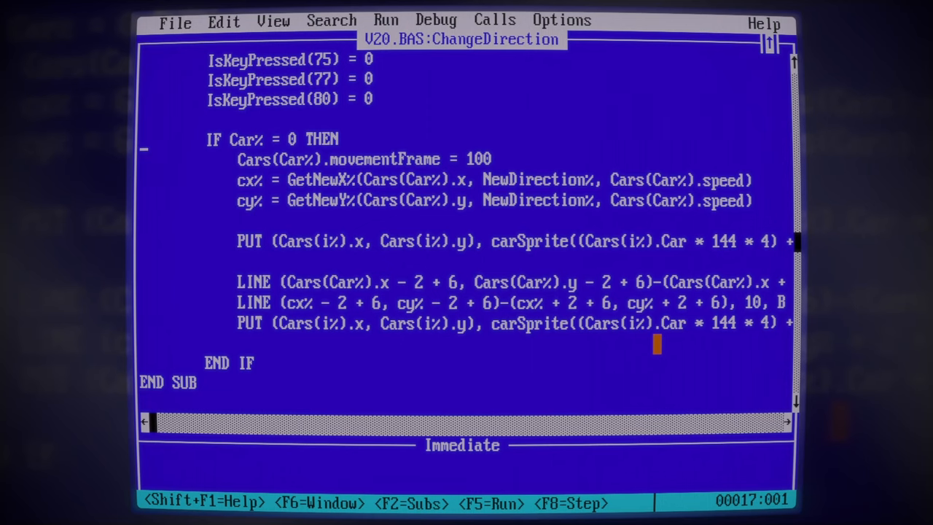
Add LINE box statements between the PUT carSprite calls inside IF Car% = 0
key(f5)
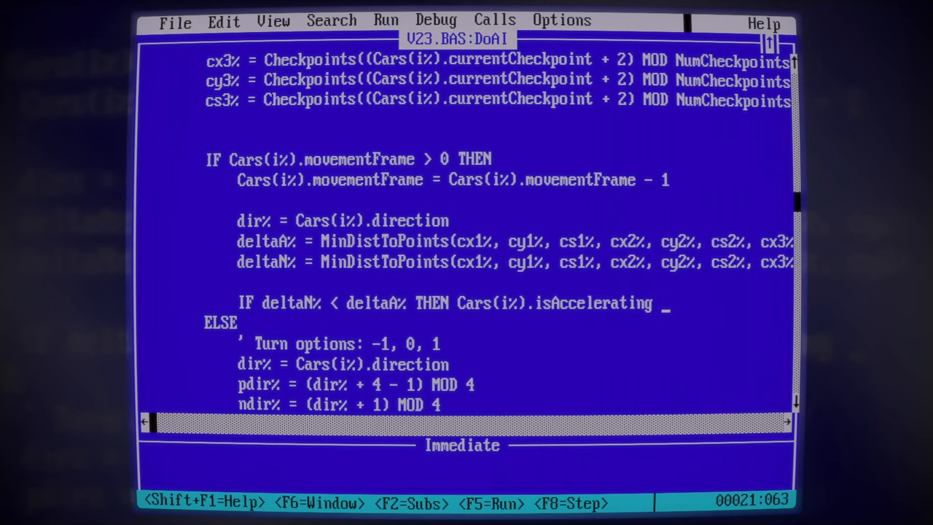
In DoAI, set isAccelerating to 0 if deltaN% < deltaA%, otherwise 1
scroll(right, 3)
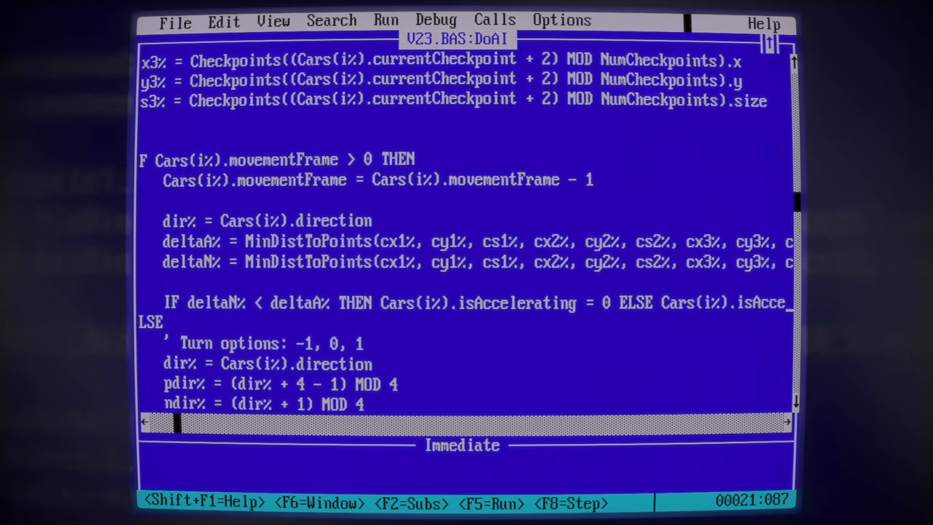
key(F5)
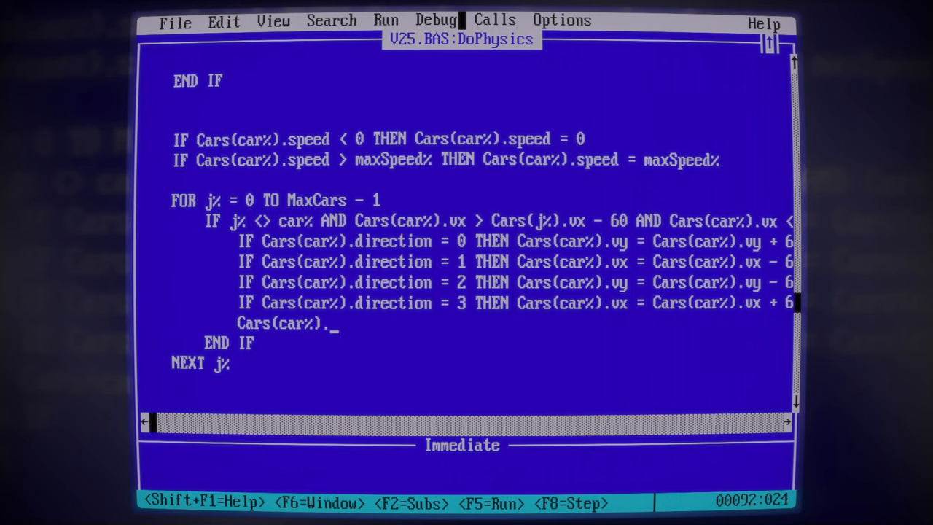
Set Cars(car%).speed = Cars(car%).speed \ 2 and add SOUND 50, .2 below it
text(speed = Cars(car%)
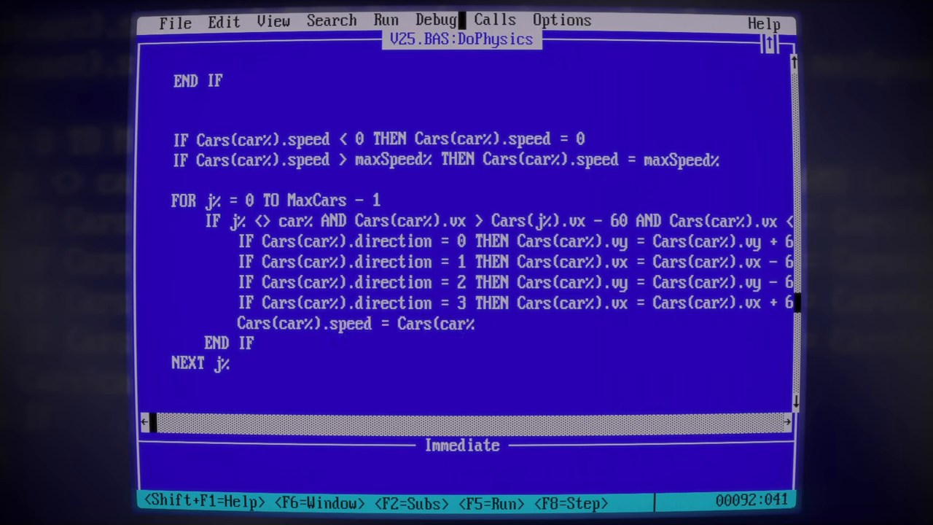
text(.speed)
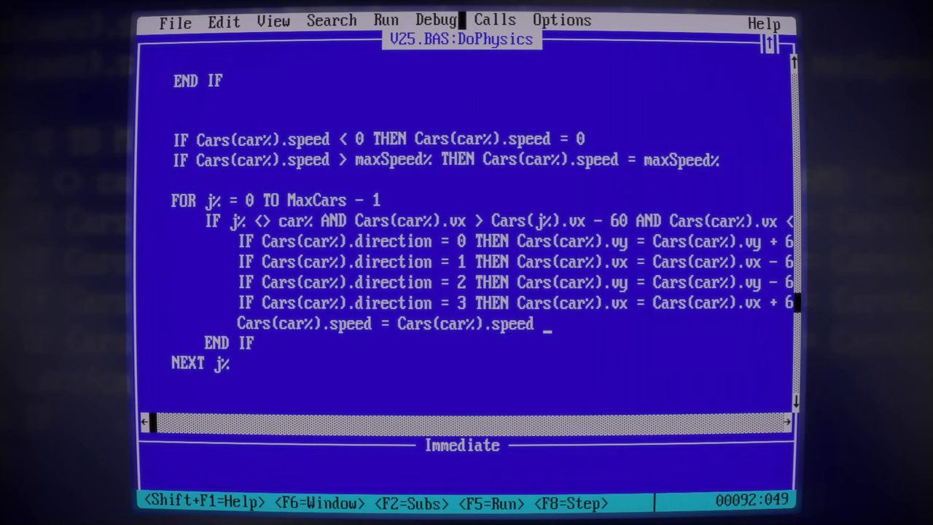
text(\ 2)
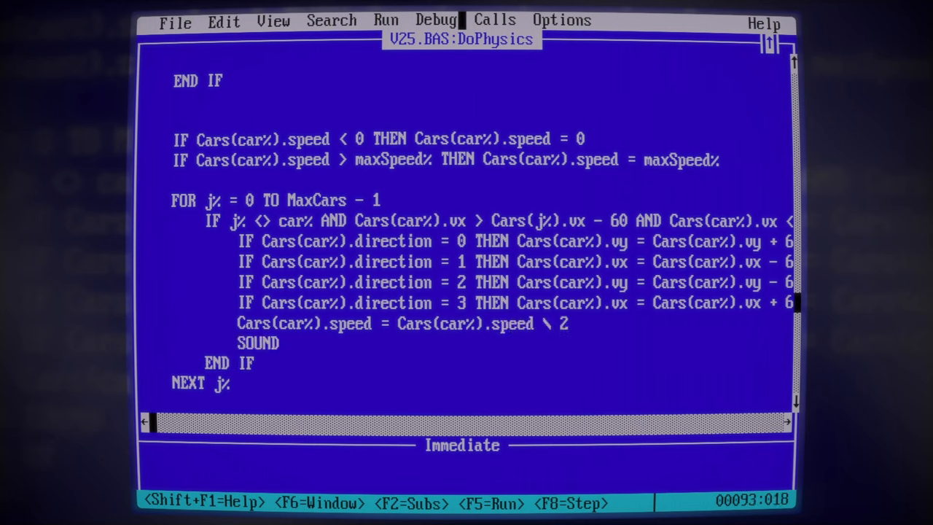
text(50, .2)
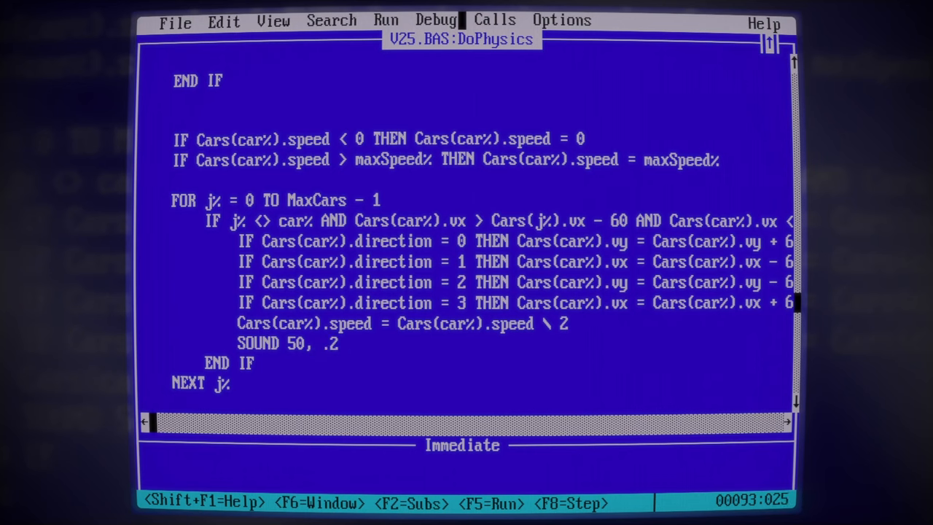
key(F5)
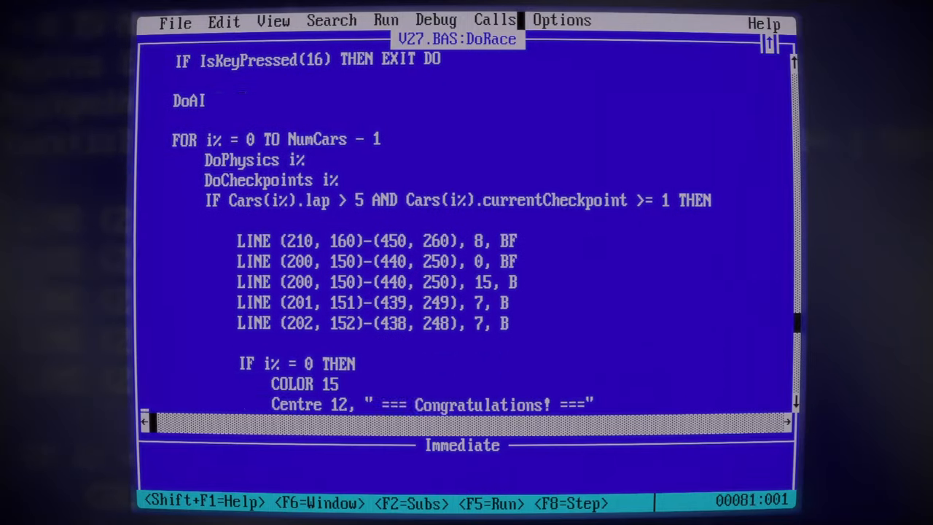
Scroll through DoRace's congratulations box code, then open the SingleMenu routine
scroll(down, 3)
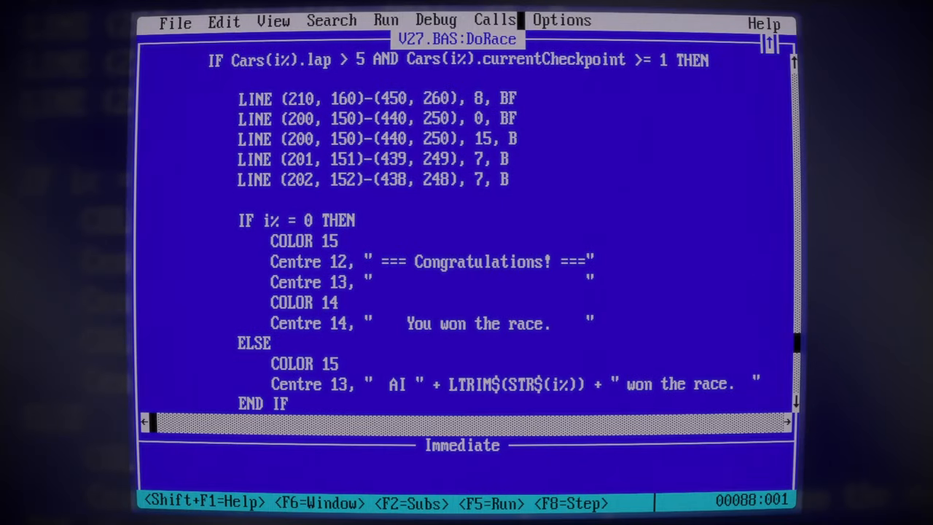
key(F5)
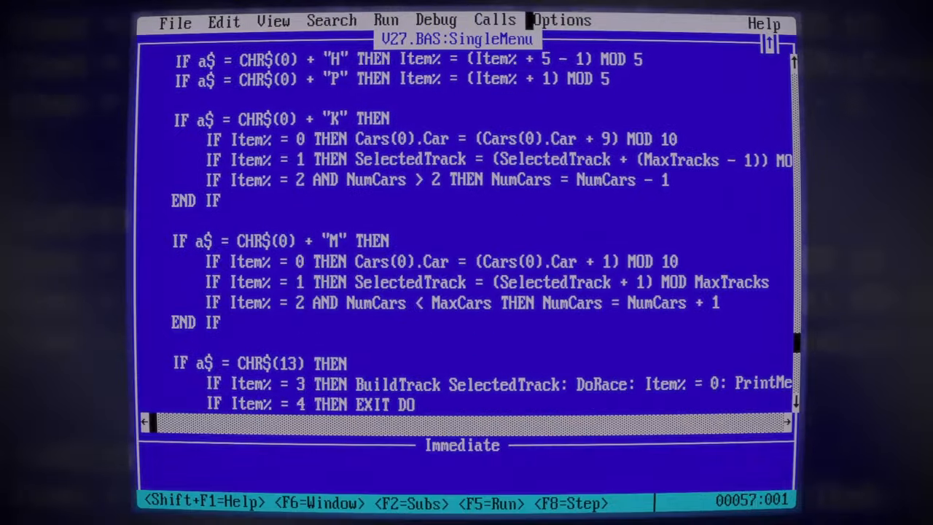
Run Velocity, pick the Tri-Oval track, and cycle cars through GTR-1, Snake and Hurricane
key(F5)
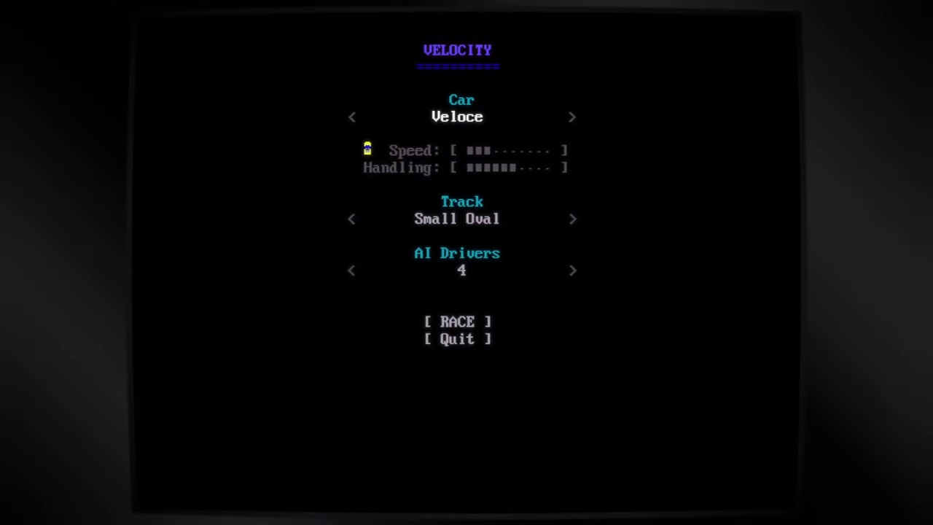
click(572, 219)
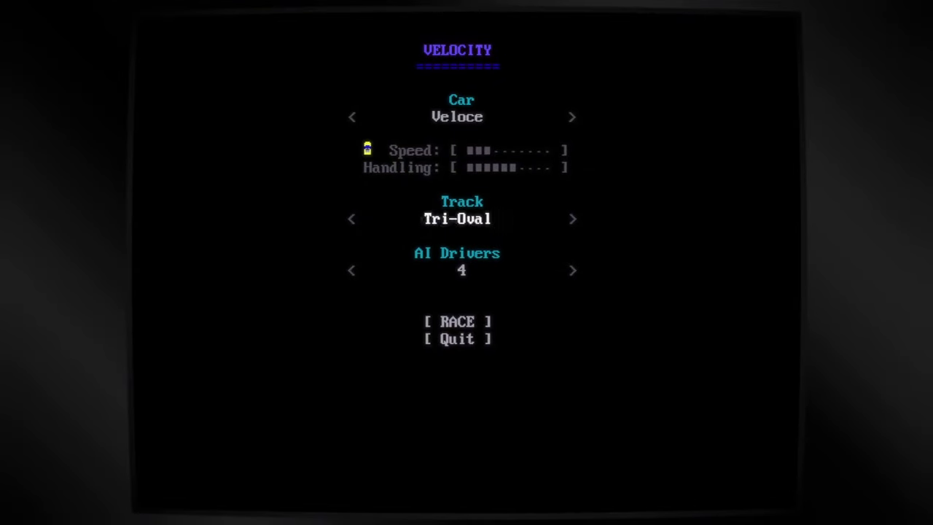
click(572, 117)
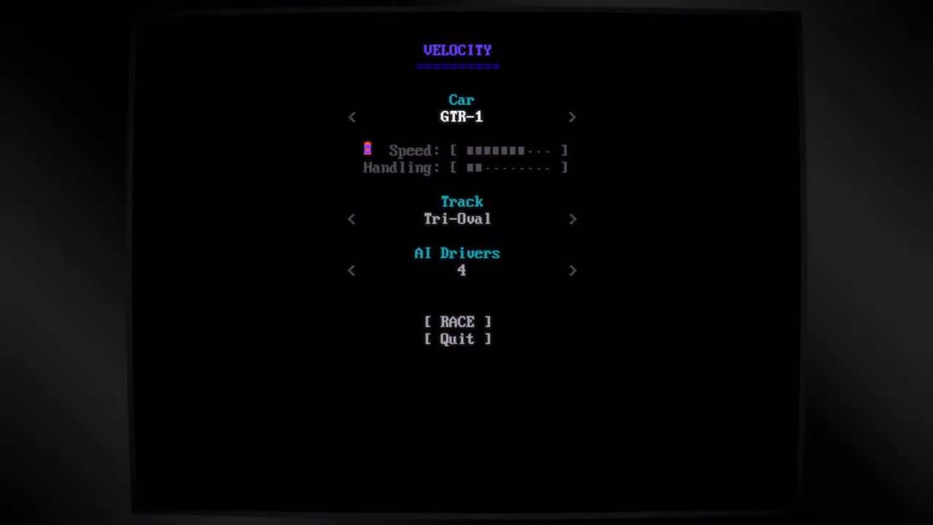
click(572, 117)
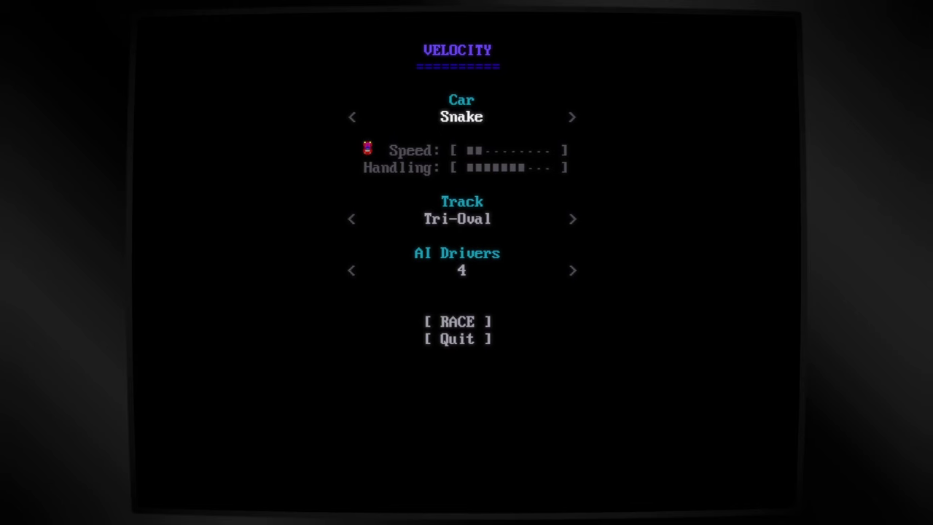
click(572, 117)
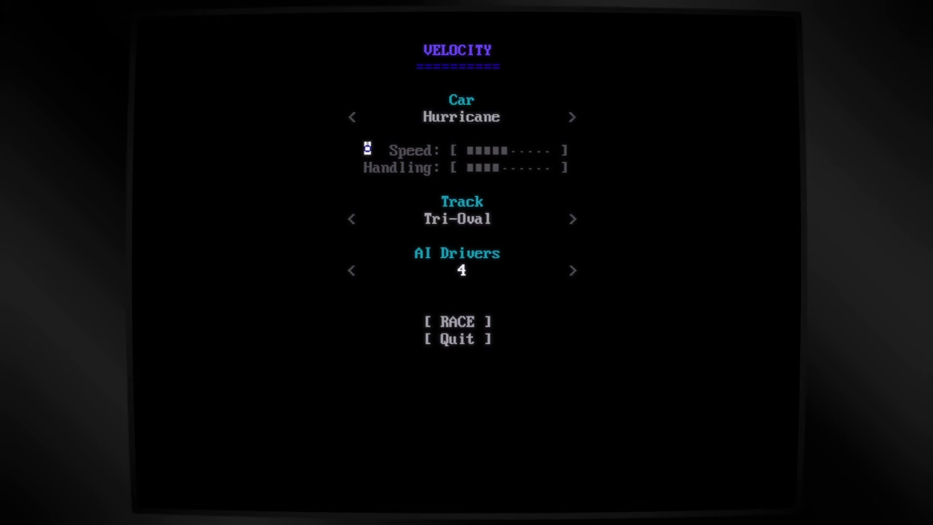
Raise the AI driver count to 8, then lower it back to 4
click(573, 270)
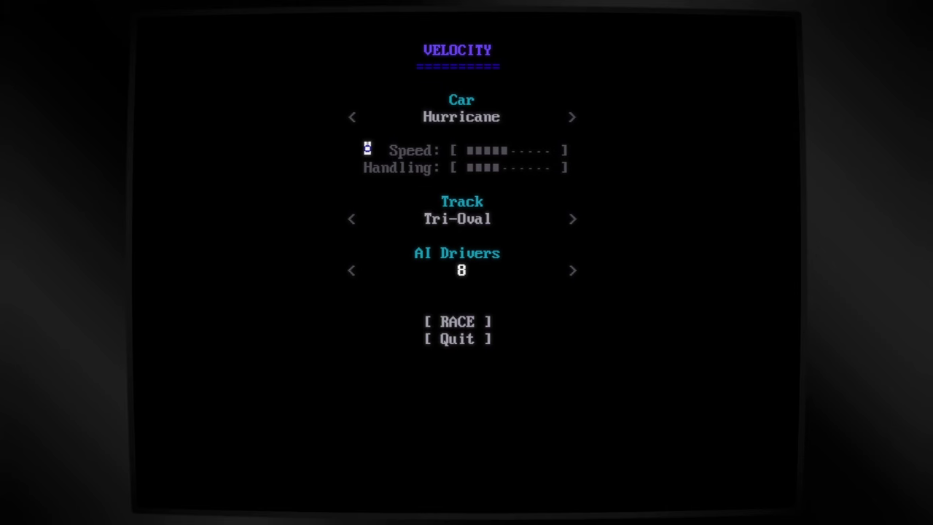
click(351, 270)
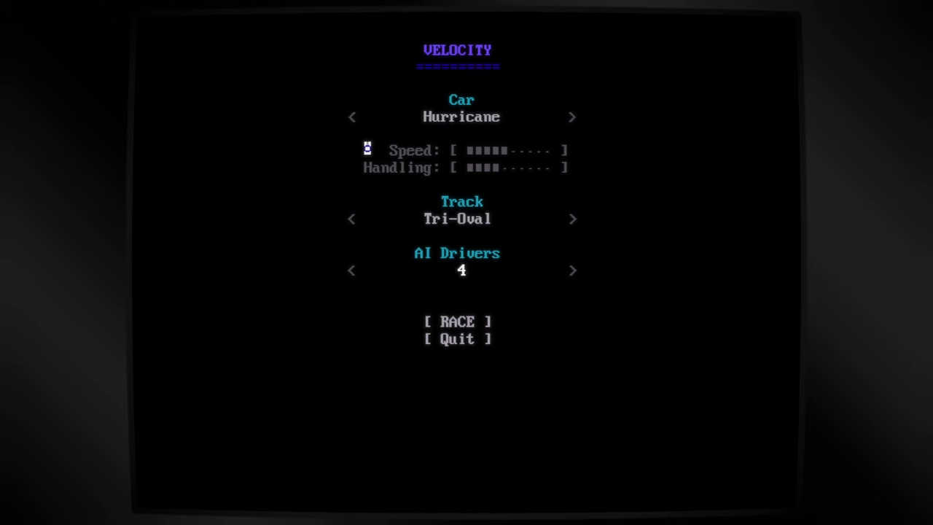
click(351, 269)
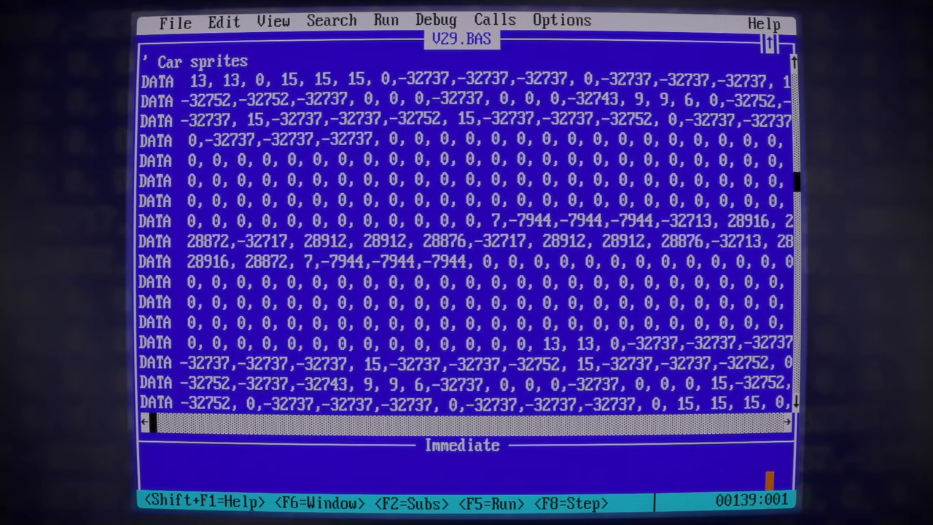
Run the game again until a File not found error appears at BLOAD "V.DGT"
key(f5)
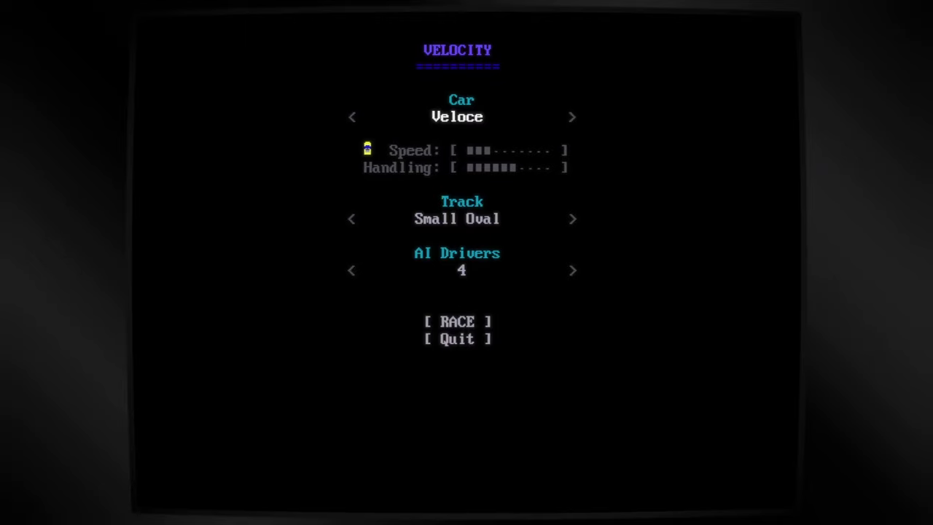
click(457, 321)
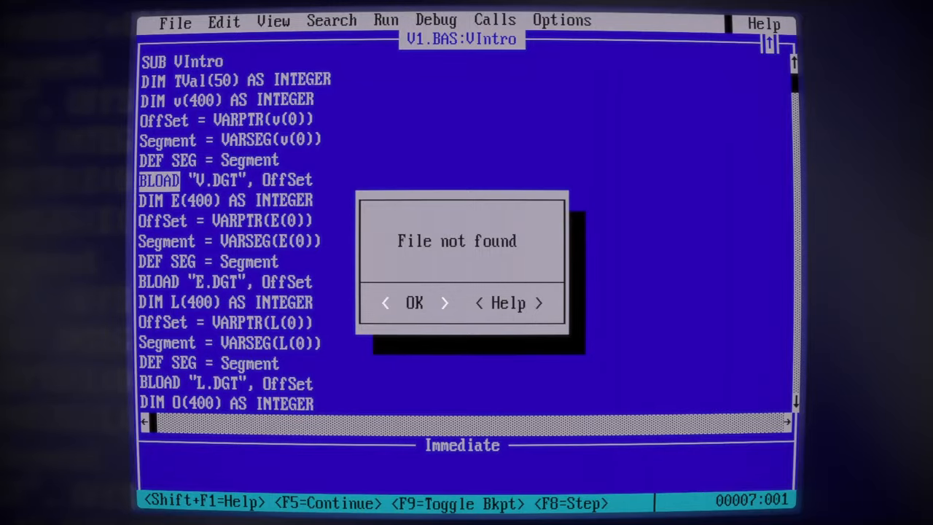
Dismiss the error and put GetCars' RLE output in as the car sprite DATA lines
click(414, 302)
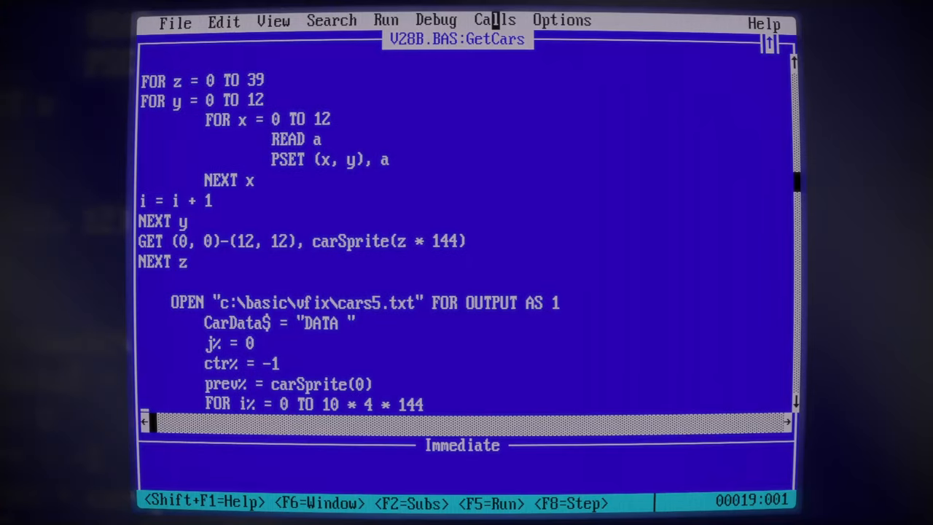
scroll(down, 3)
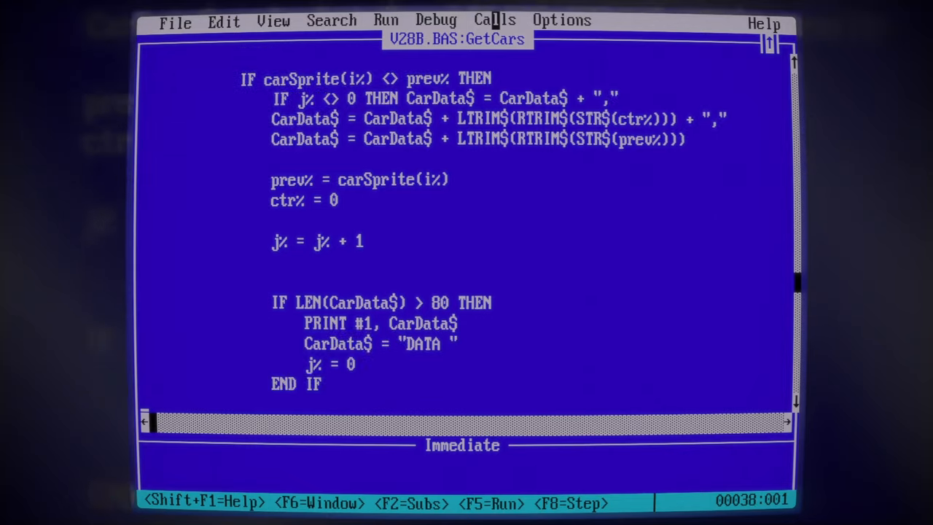
scroll(down, 3)
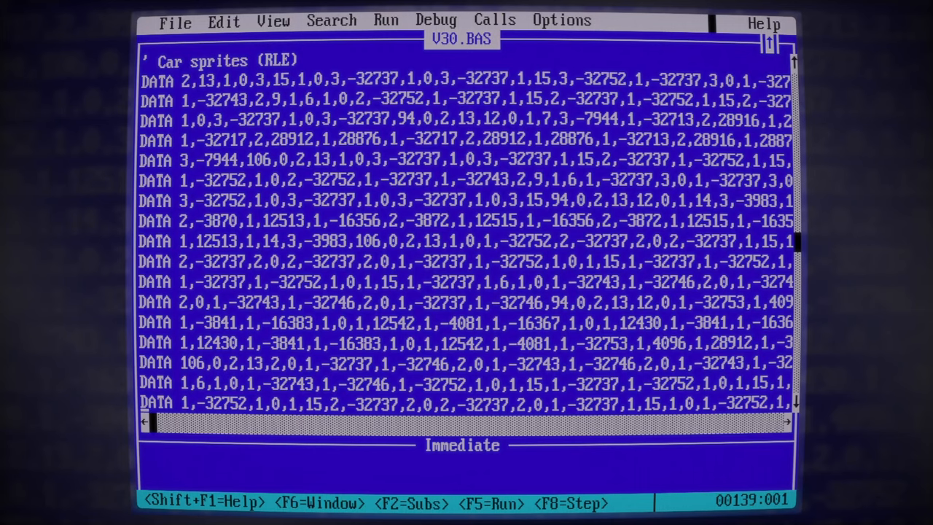
Run Velocity and start a Tri-Oval race with five cars on the start line
key(F5)
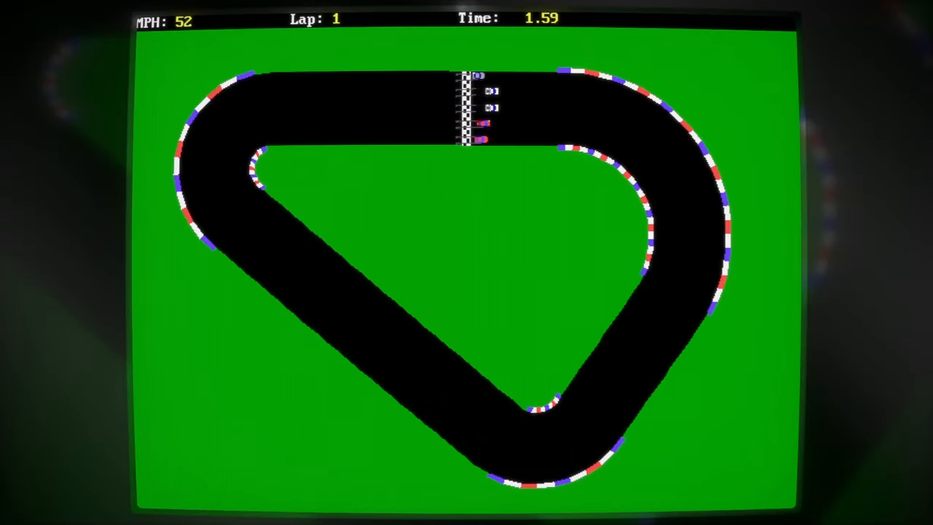